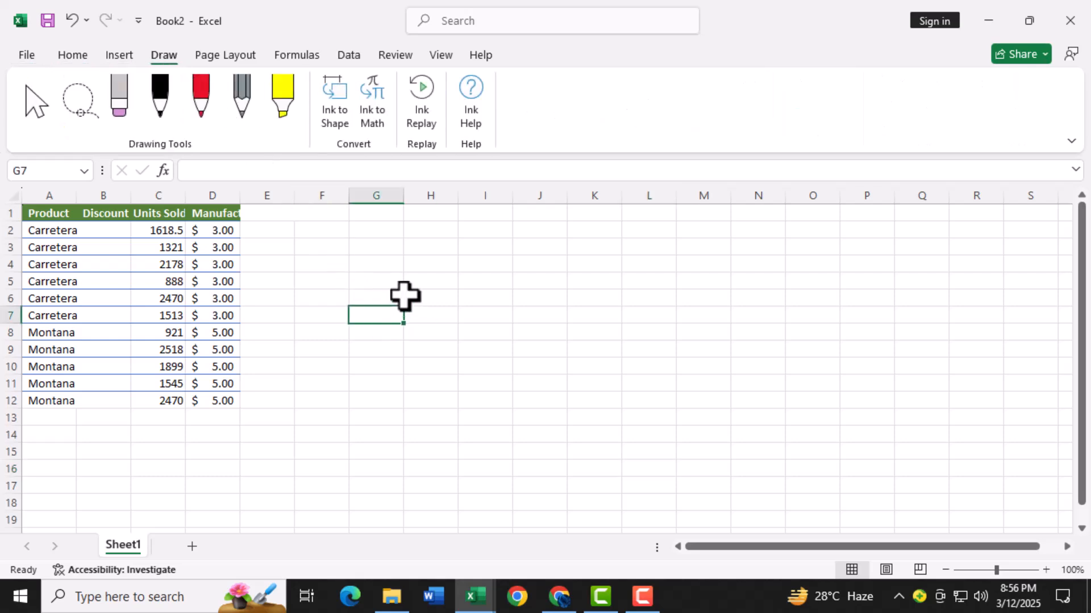
{"action": "mouse_move", "coordinate": [402, 286]}
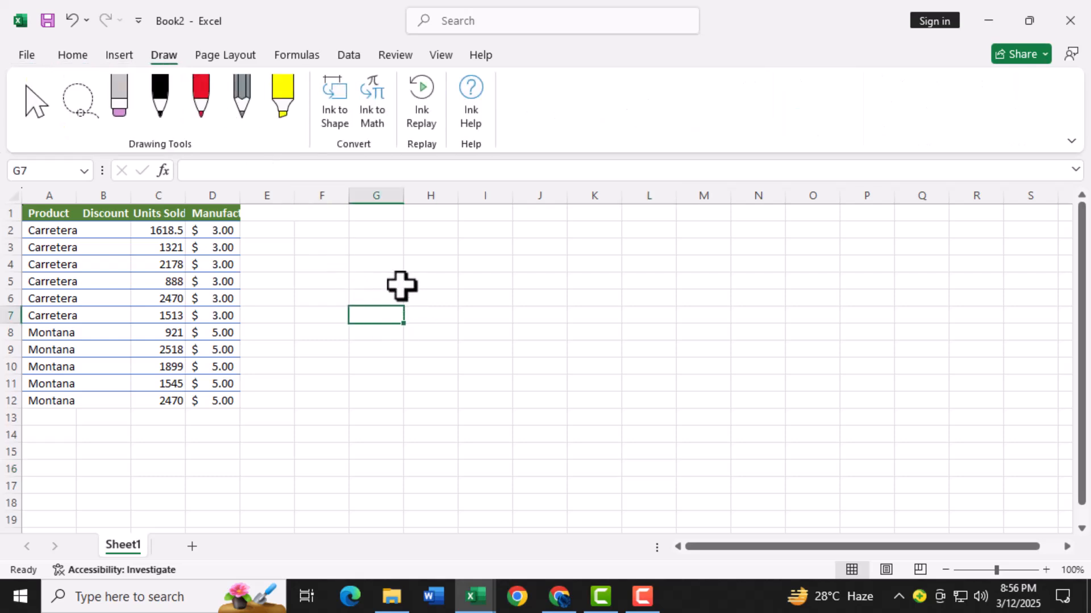
{"action": "mouse_move", "coordinate": [488, 306]}
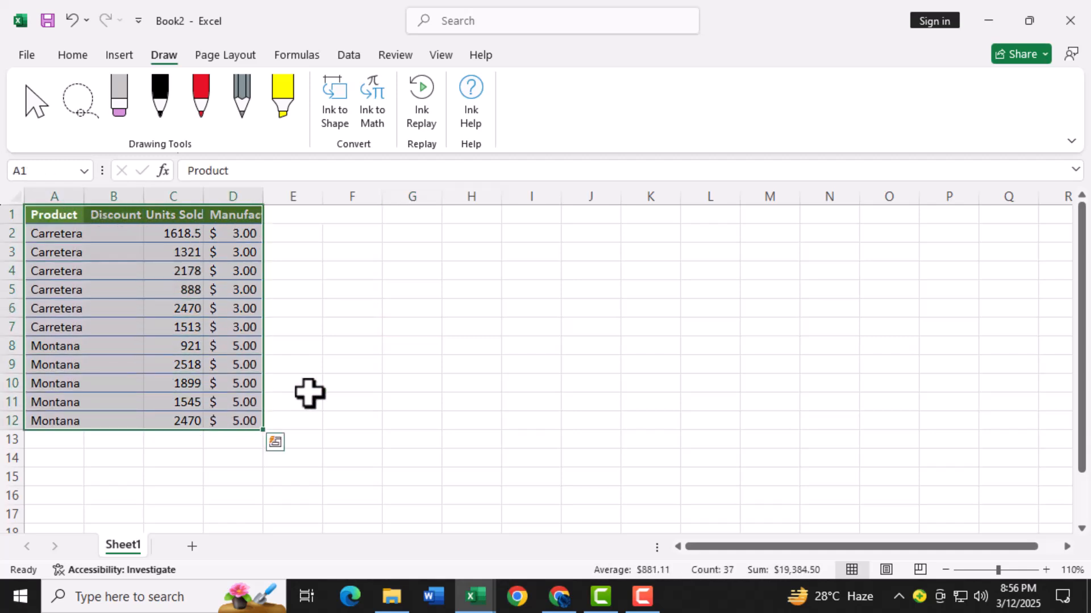
{"action": "mouse_move", "coordinate": [249, 350]}
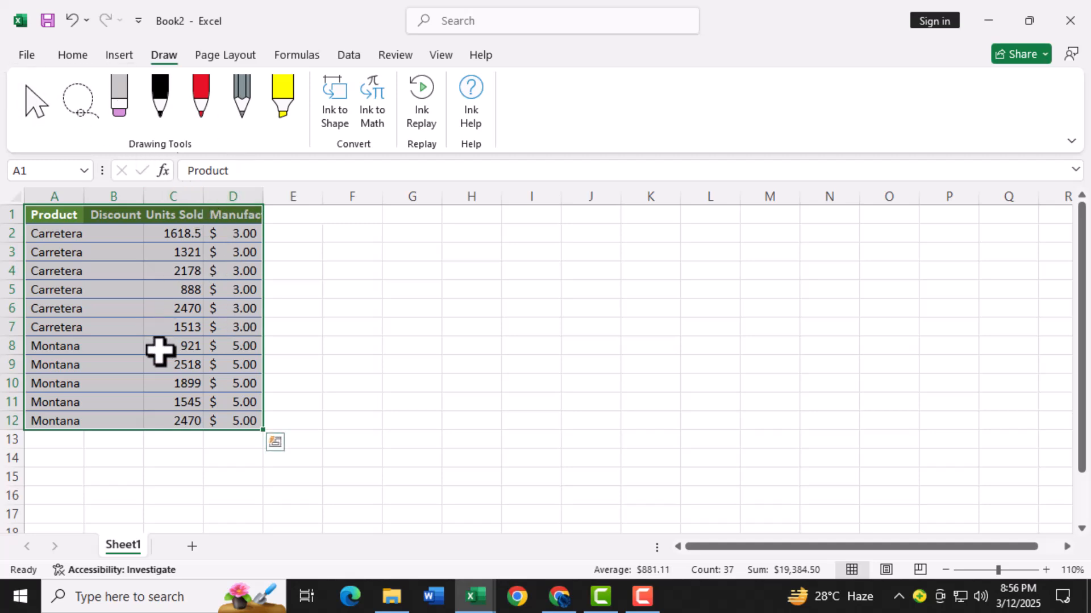
{"action": "mouse_move", "coordinate": [240, 390]}
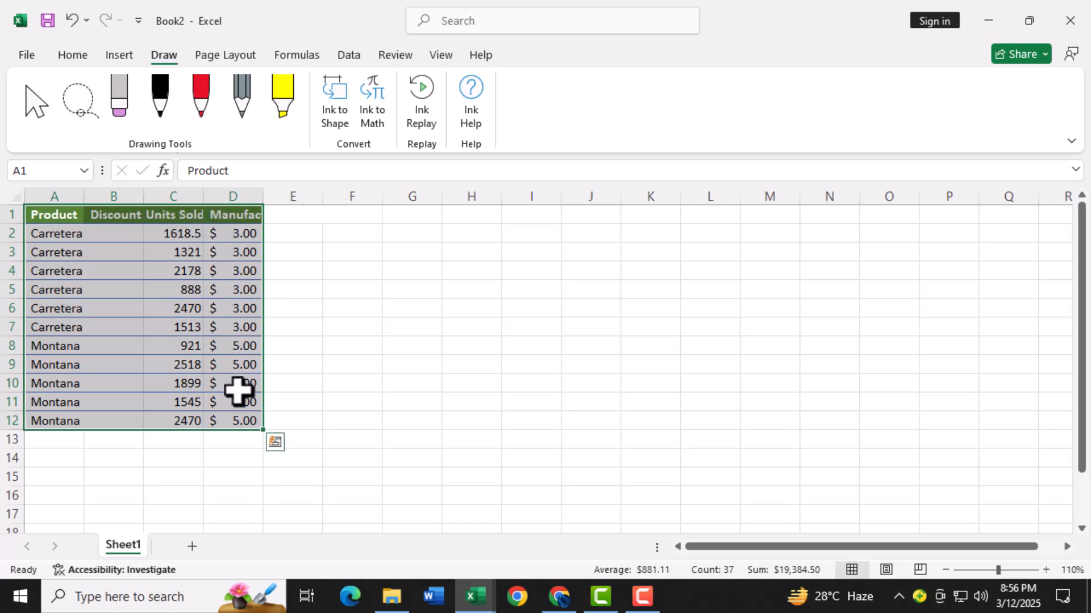
{"action": "mouse_move", "coordinate": [150, 66]}
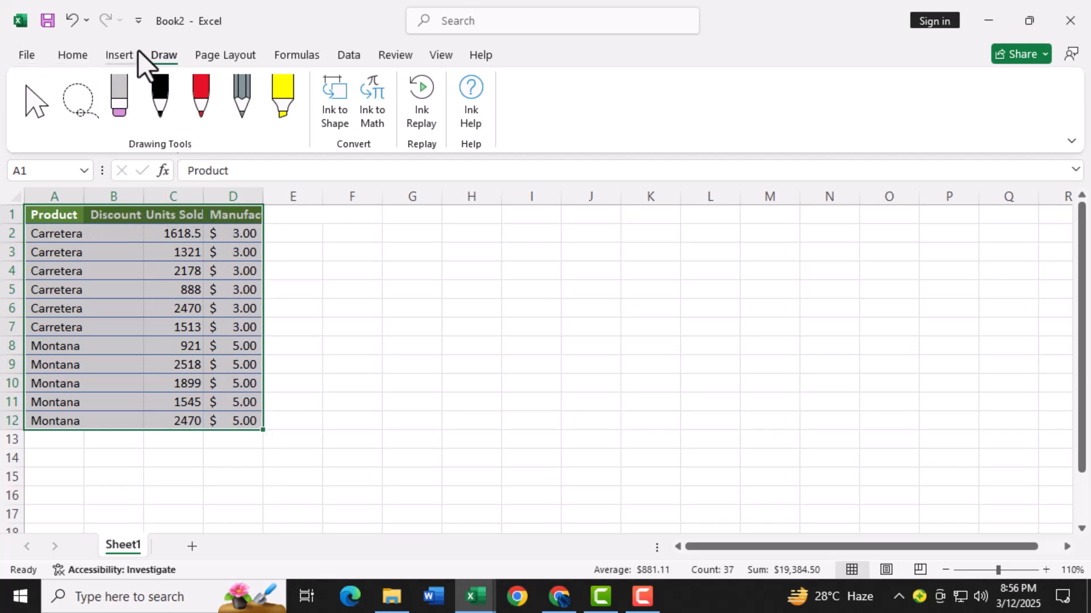
Show the Insert ribbon's line and area chart gallery, previewing a marked line chart.
{"action": "left_click", "coordinate": [119, 54]}
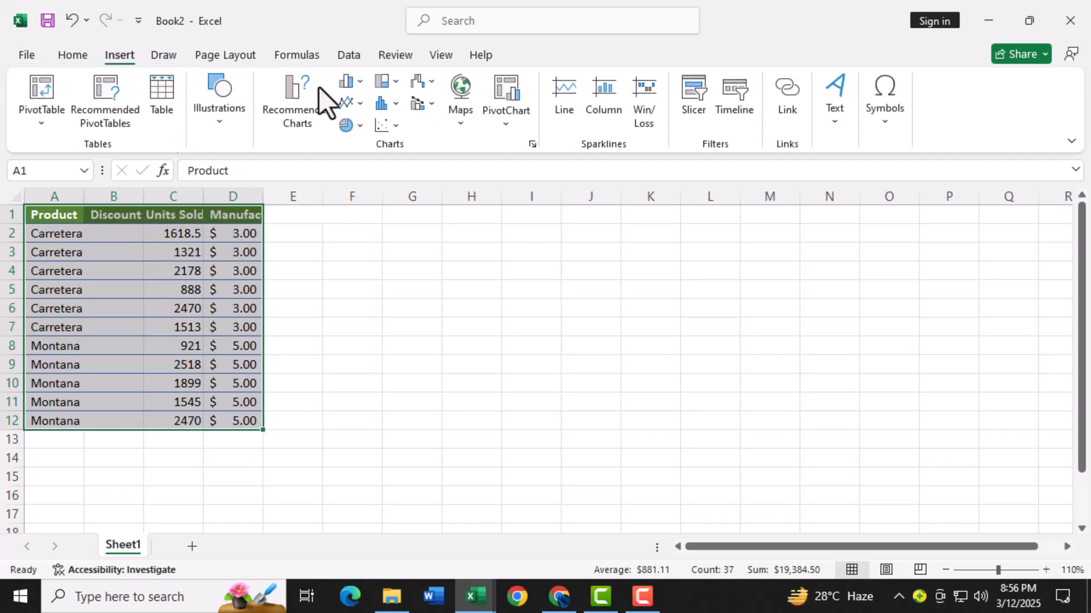
{"action": "mouse_move", "coordinate": [348, 113]}
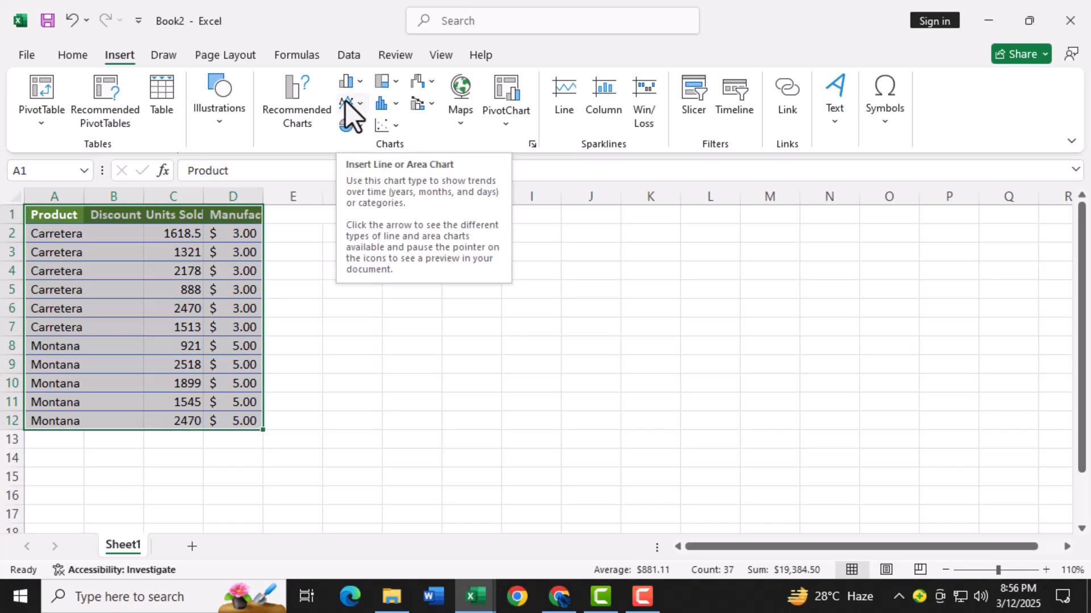
{"action": "mouse_move", "coordinate": [243, 101]}
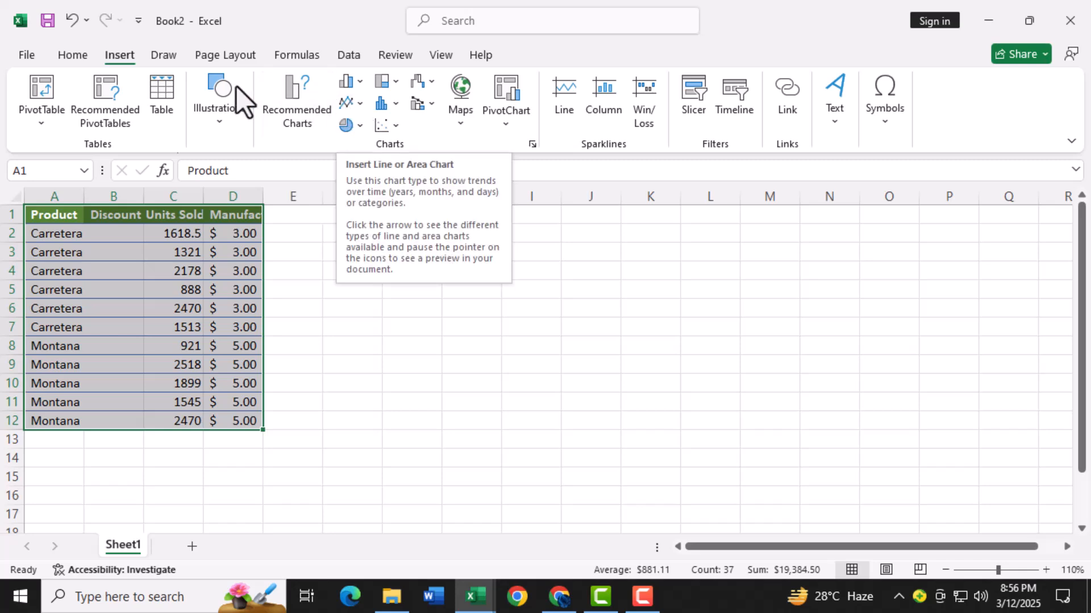
{"action": "mouse_move", "coordinate": [495, 143]}
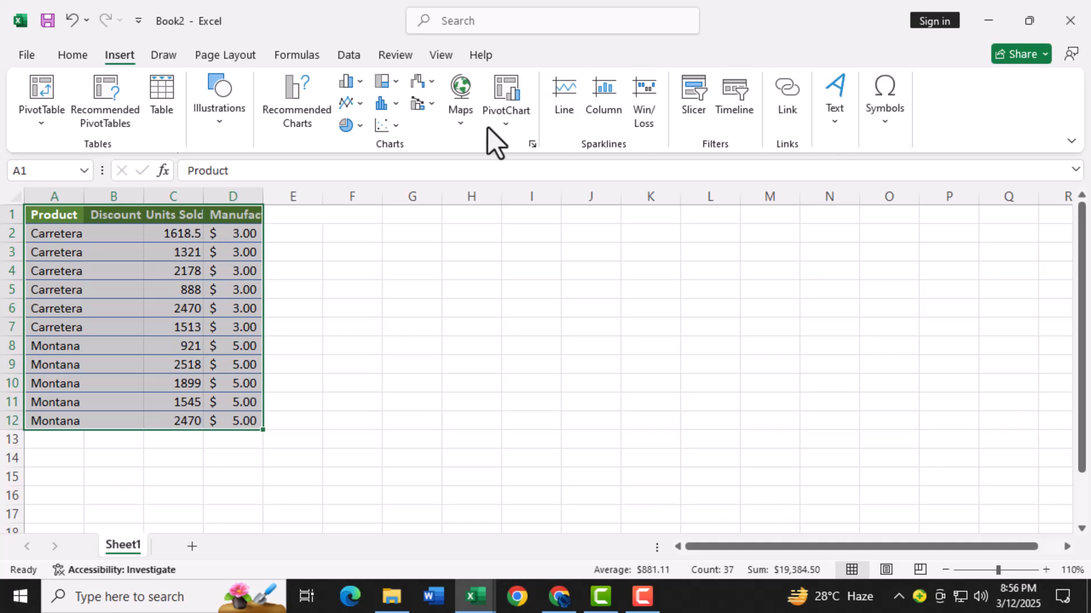
{"action": "mouse_move", "coordinate": [345, 102]}
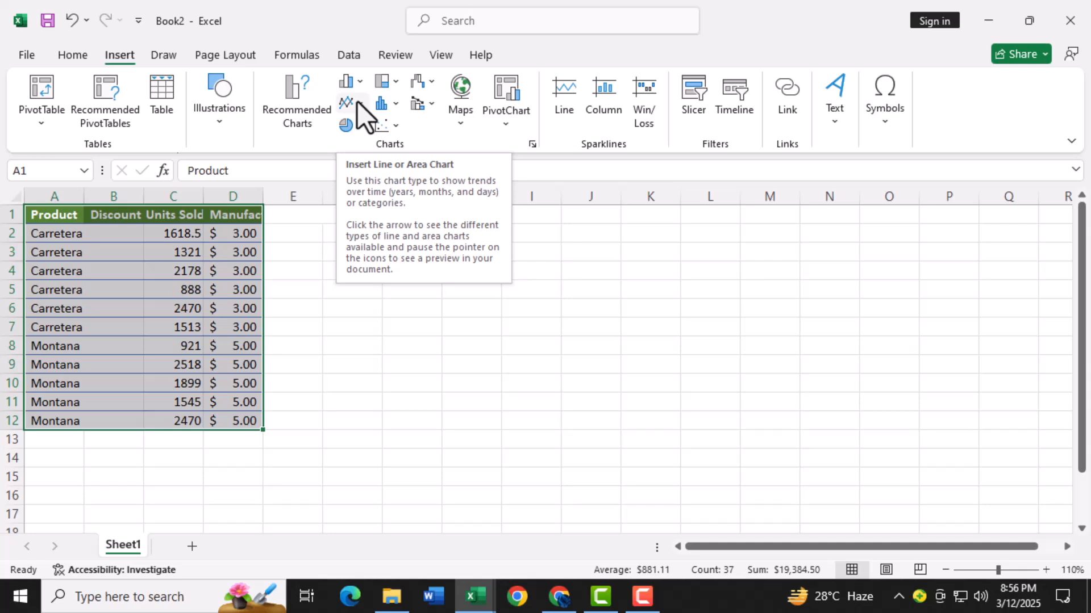
{"action": "left_click", "coordinate": [348, 103]}
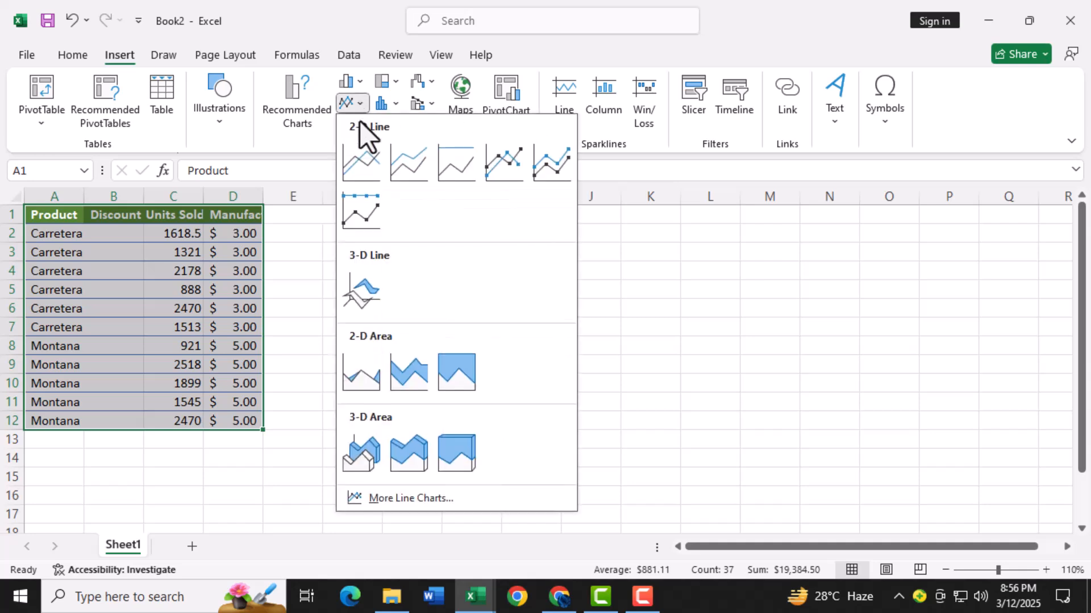
{"action": "left_click", "coordinate": [503, 164]}
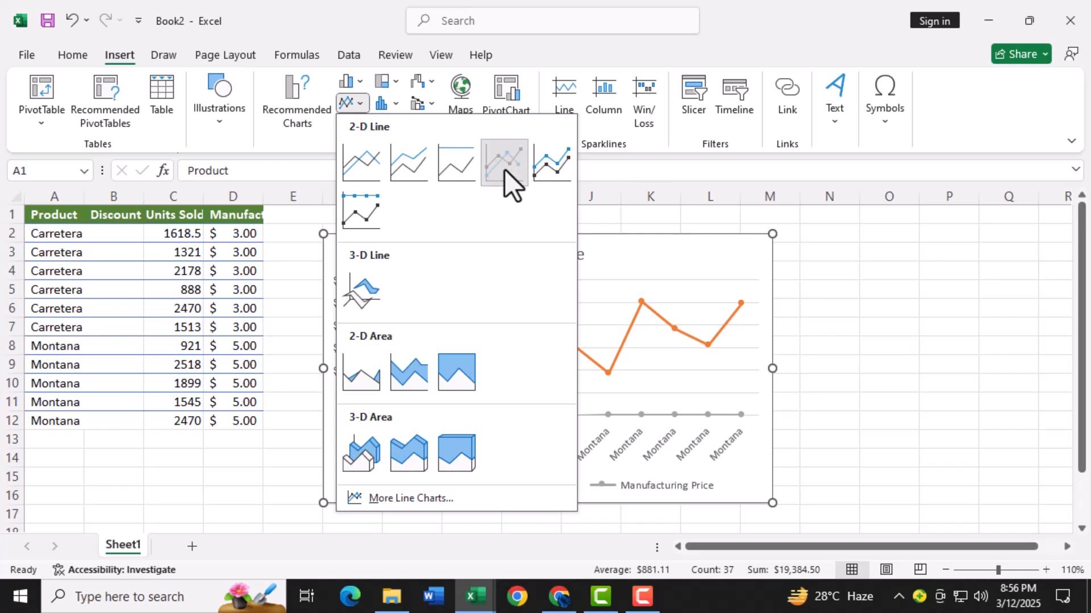
Insert a Line with Markers chart of the sales table onto the sheet.
{"action": "left_click", "coordinate": [503, 161]}
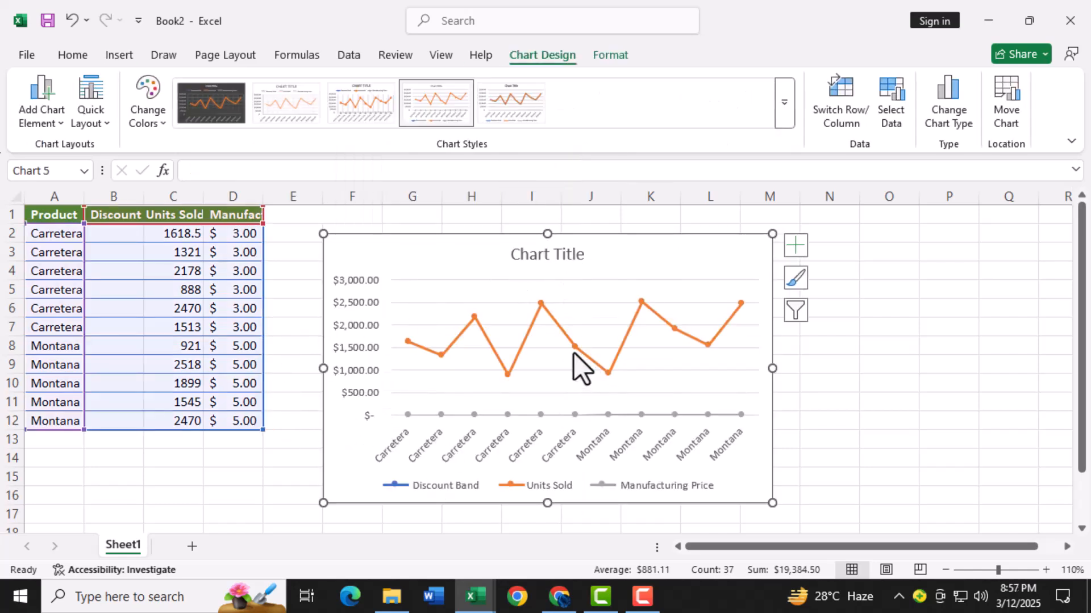
{"action": "mouse_move", "coordinate": [606, 373]}
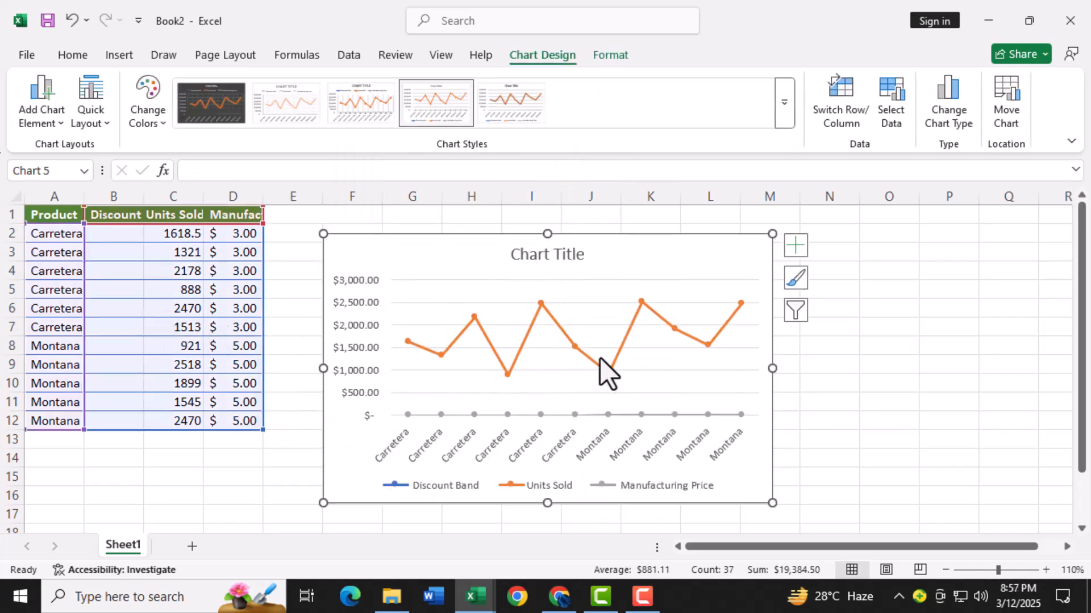
{"action": "mouse_move", "coordinate": [564, 331]}
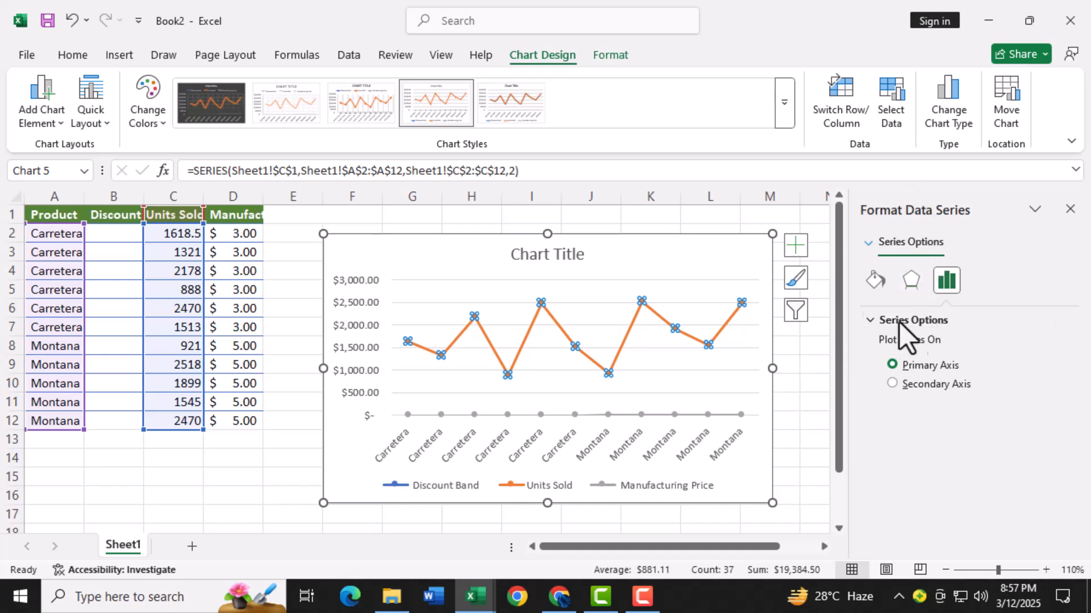
{"action": "mouse_move", "coordinate": [910, 280]}
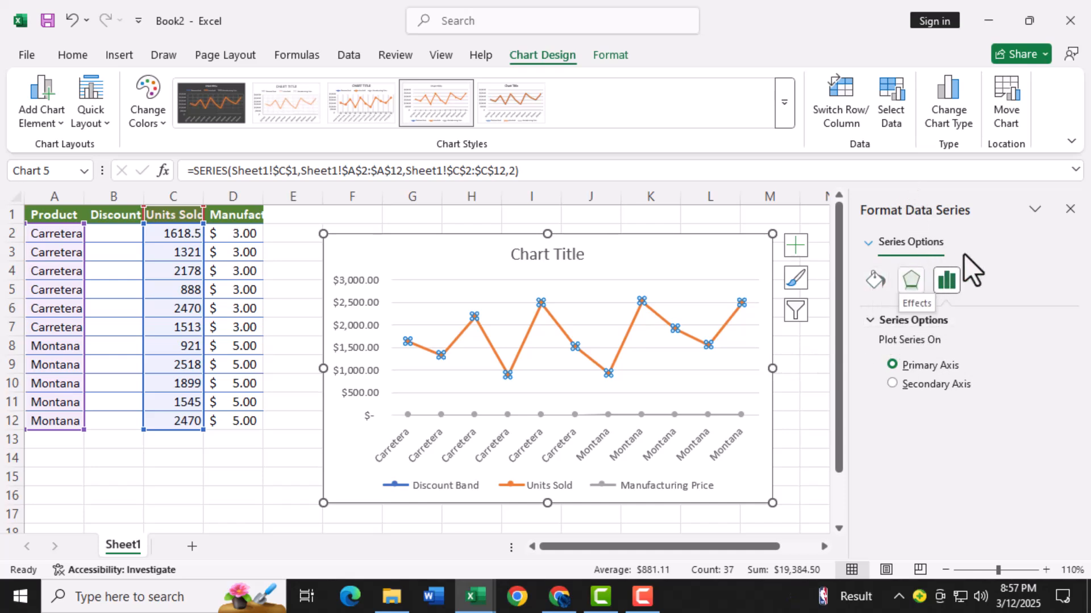
{"action": "mouse_move", "coordinate": [875, 280]}
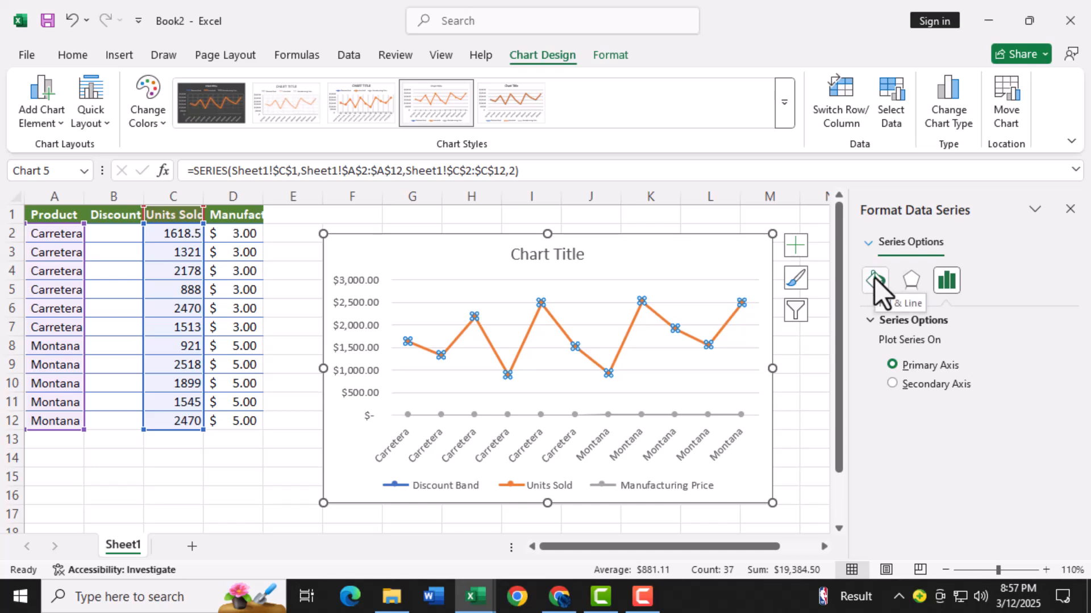
{"action": "mouse_move", "coordinate": [879, 295]}
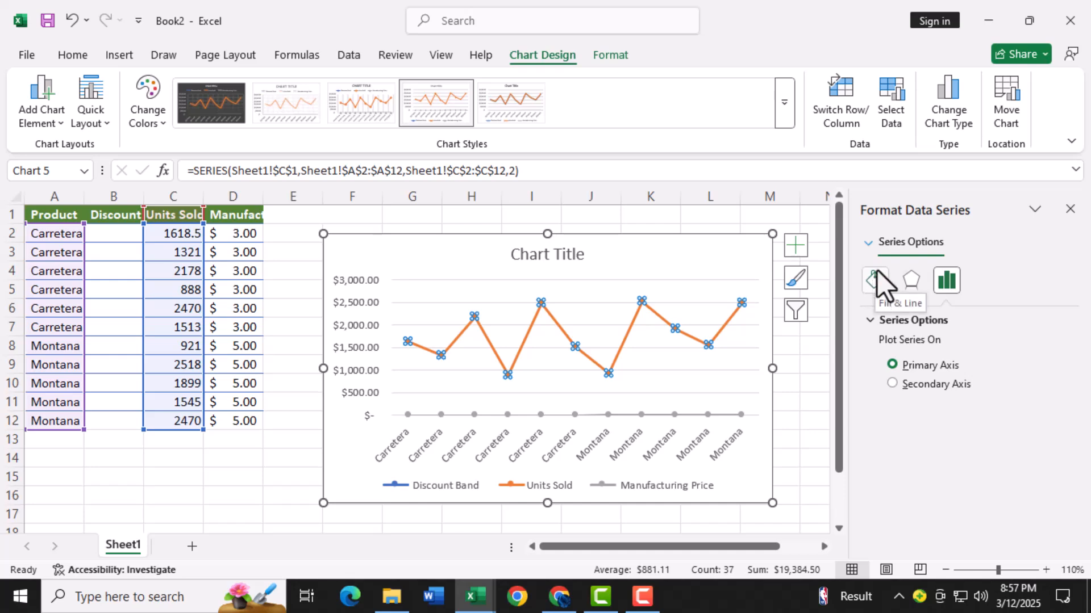
Set the Units Sold series line to No line so only its markers show.
{"action": "left_click", "coordinate": [876, 280]}
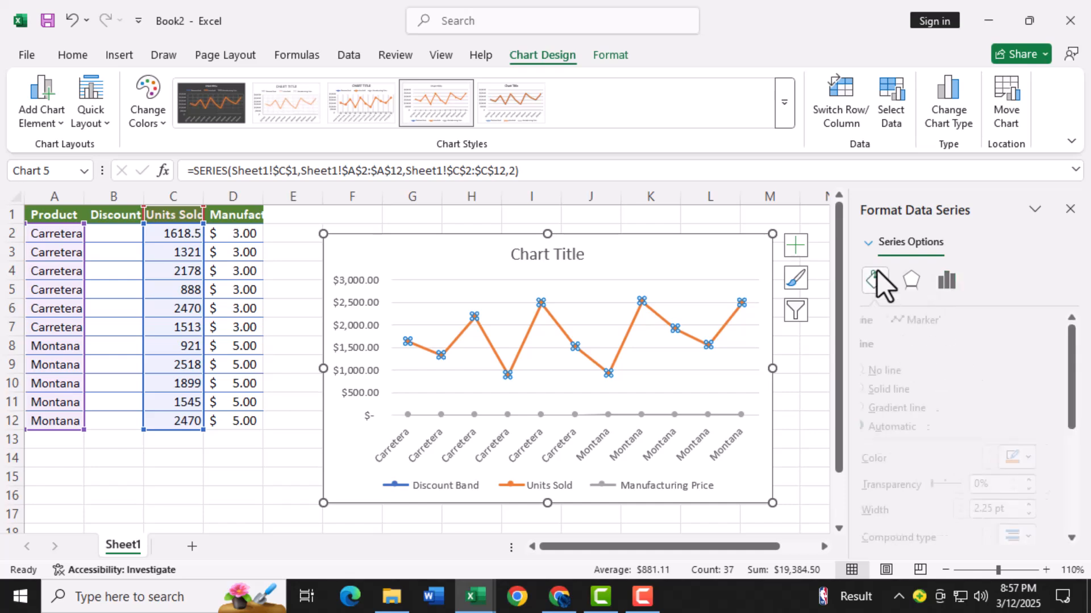
{"action": "left_click", "coordinate": [874, 281]}
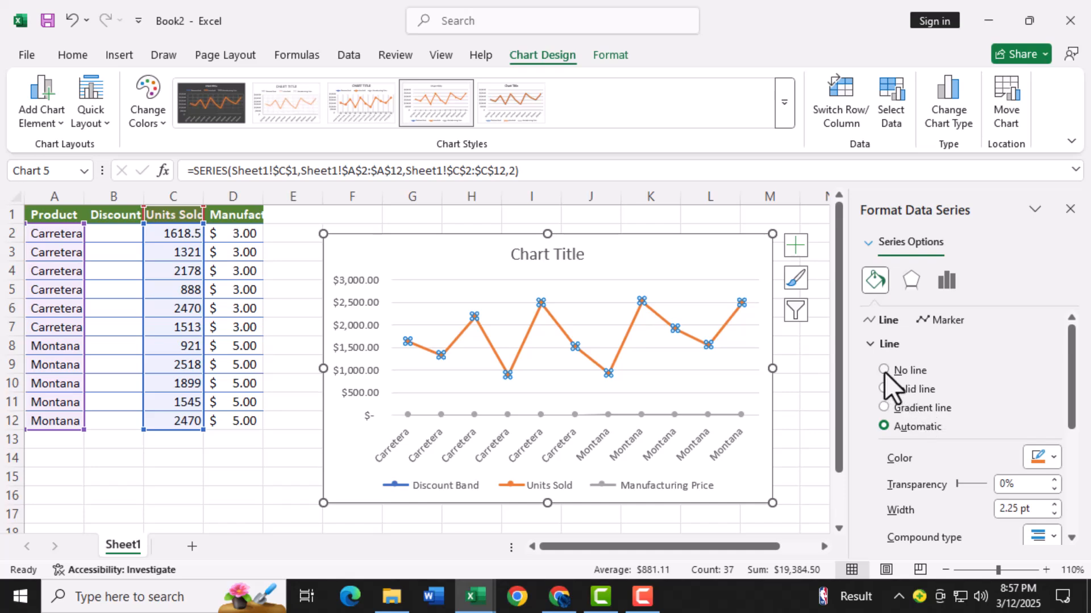
{"action": "left_click", "coordinate": [883, 370]}
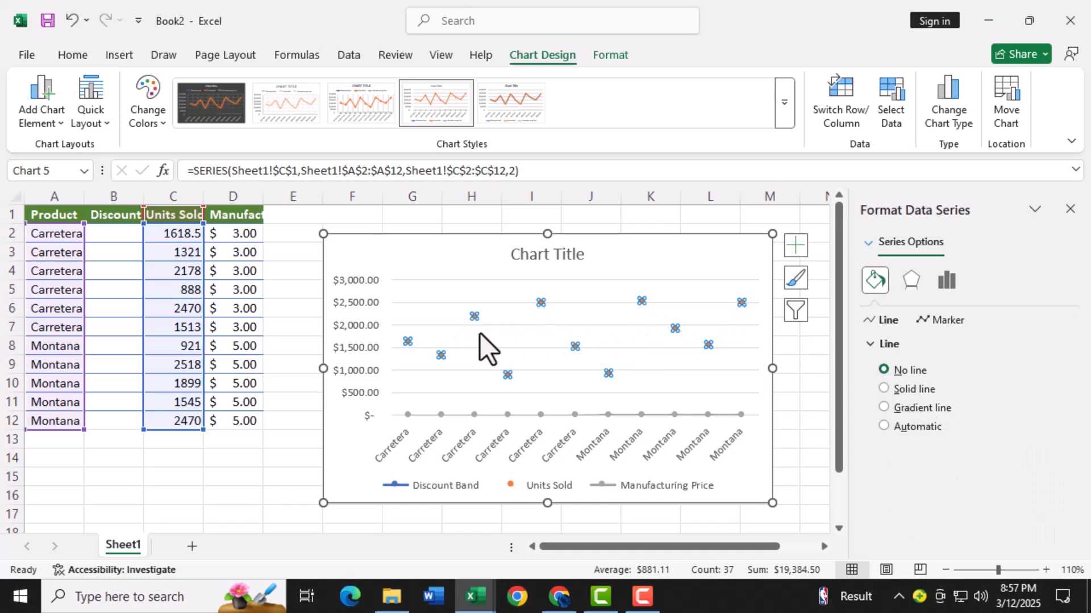
{"action": "mouse_move", "coordinate": [785, 403]}
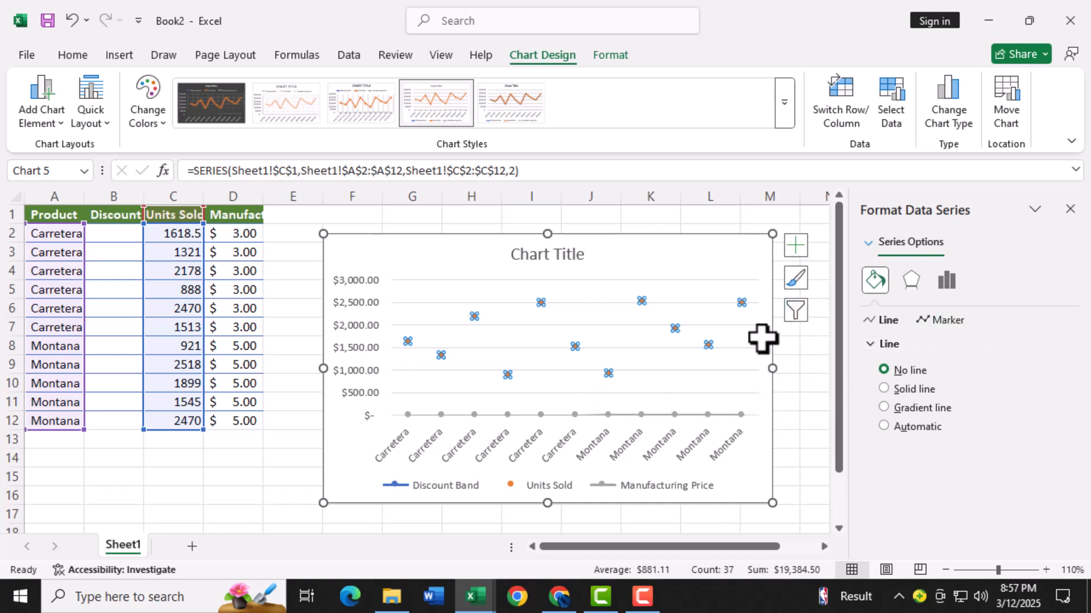
{"action": "mouse_move", "coordinate": [888, 399]}
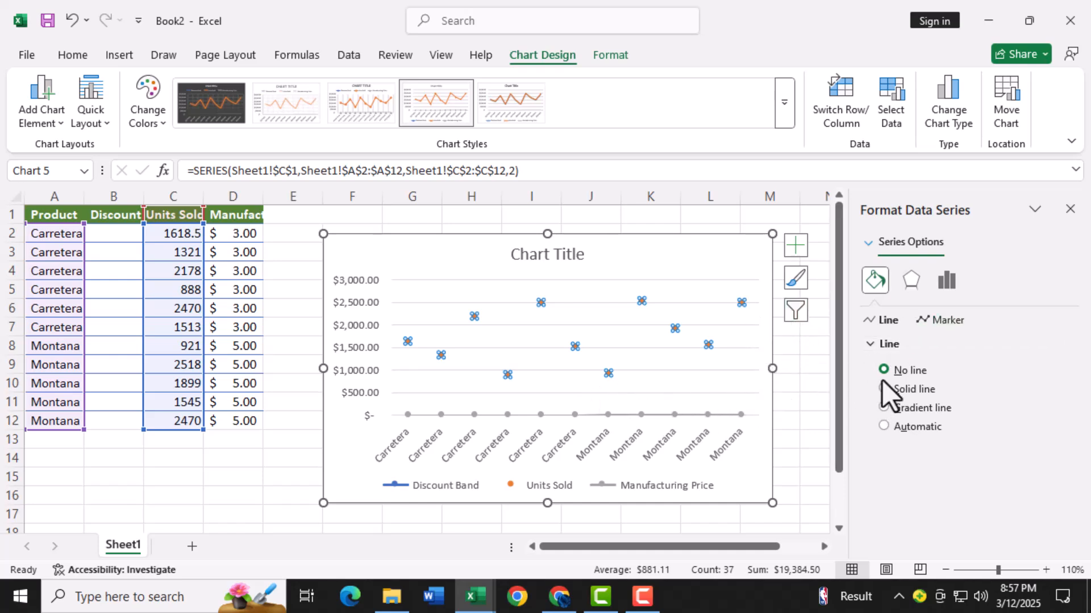
{"action": "mouse_move", "coordinate": [893, 436]}
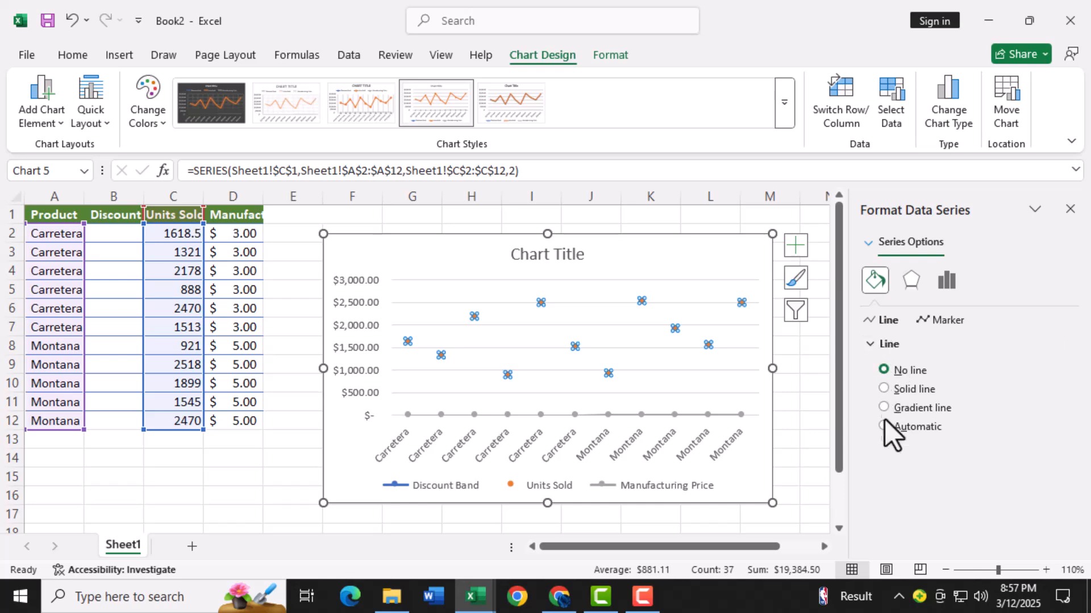
{"action": "mouse_move", "coordinate": [796, 245]}
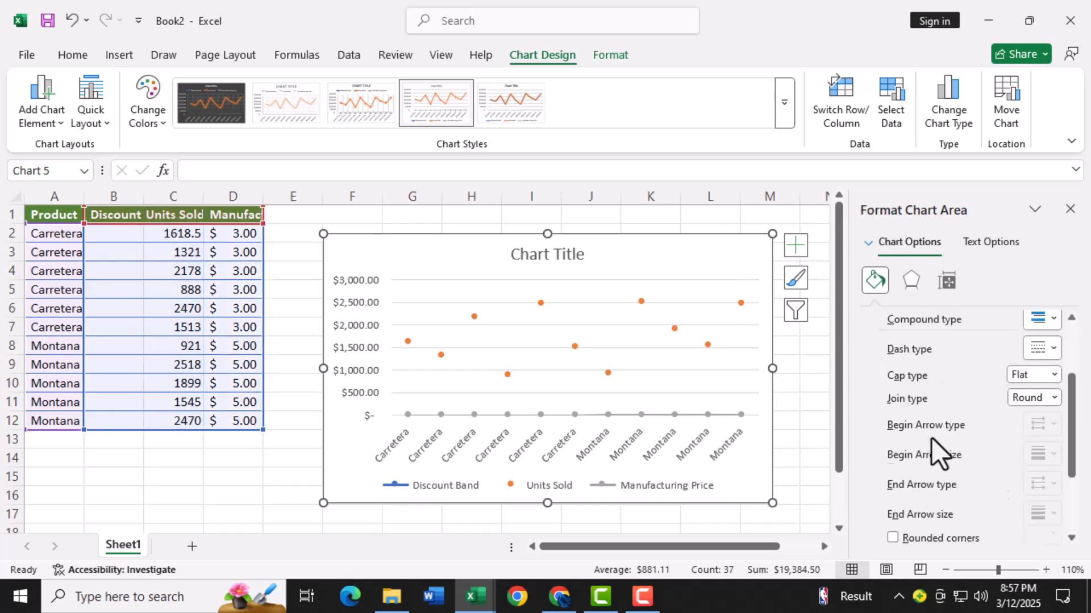
Scroll through the Format Chart Area border options.
{"action": "scroll", "scroll_direction": "down", "scroll_amount": 3}
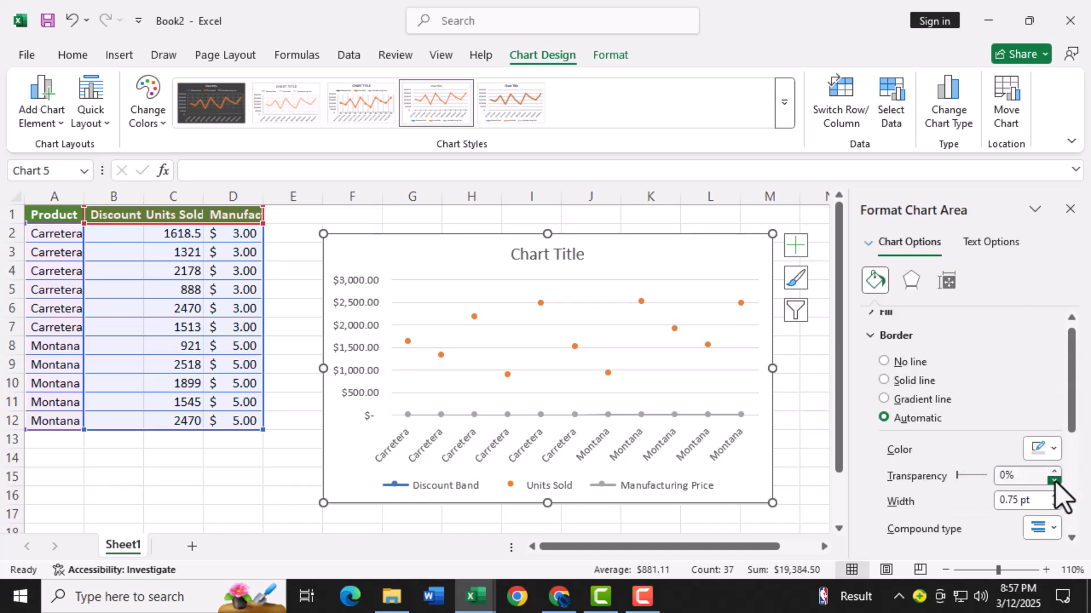
{"action": "scroll", "scroll_direction": "down", "scroll_amount": 3}
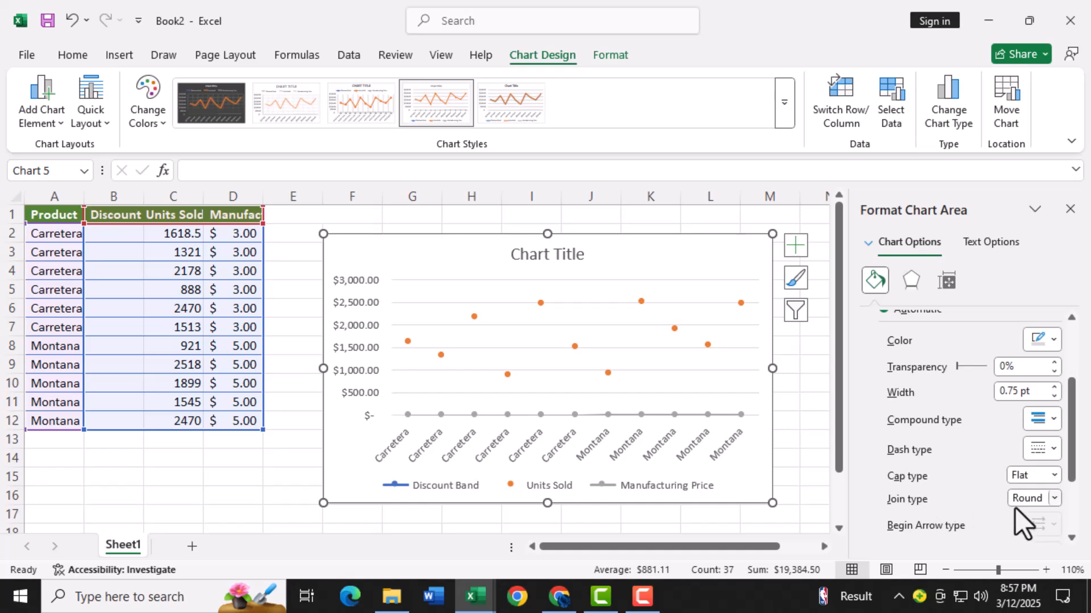
{"action": "mouse_move", "coordinate": [780, 340]}
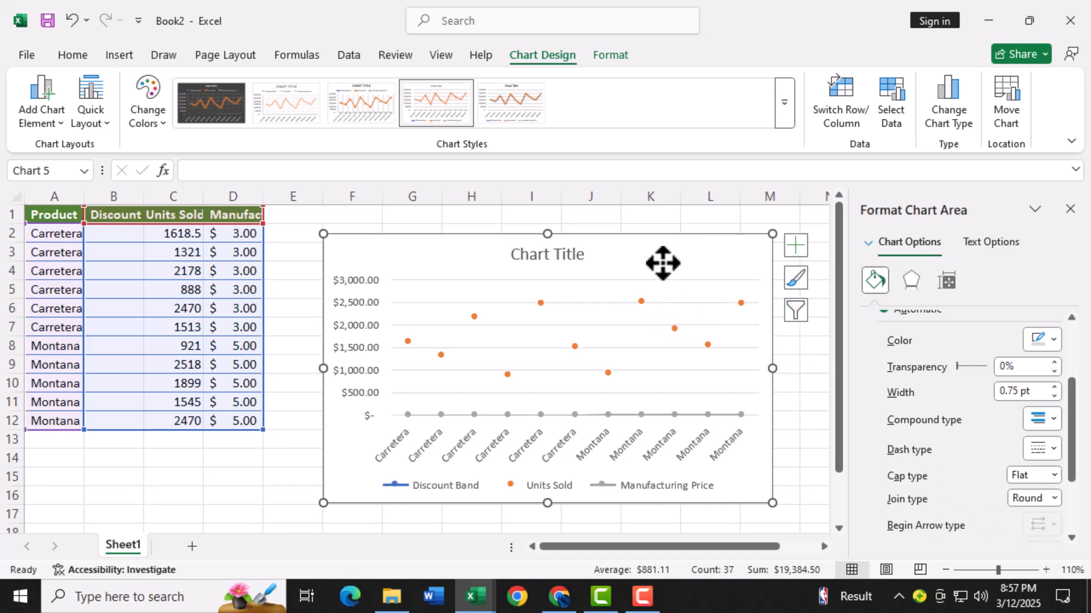
{"action": "mouse_move", "coordinate": [795, 245]}
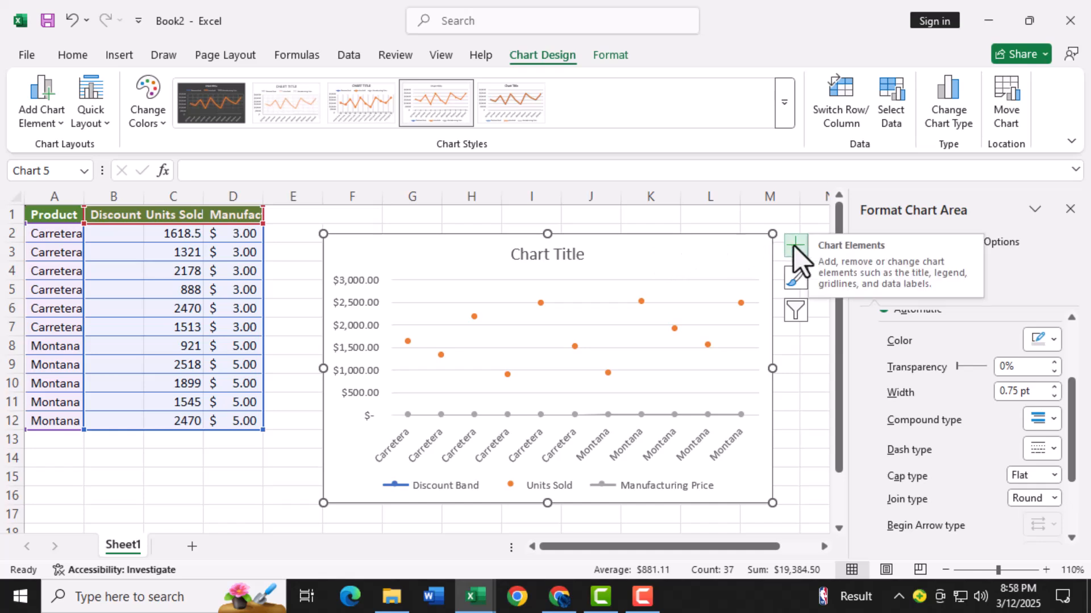
Turn on a Data Table beneath the chart from the Chart Elements list.
{"action": "left_click", "coordinate": [795, 245]}
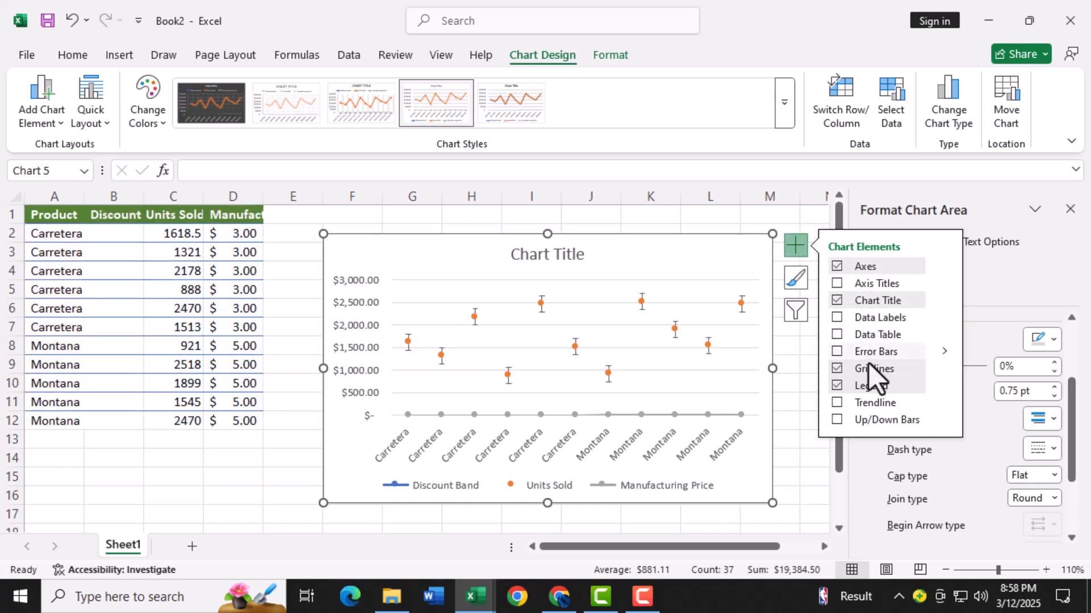
{"action": "left_click", "coordinate": [837, 283]}
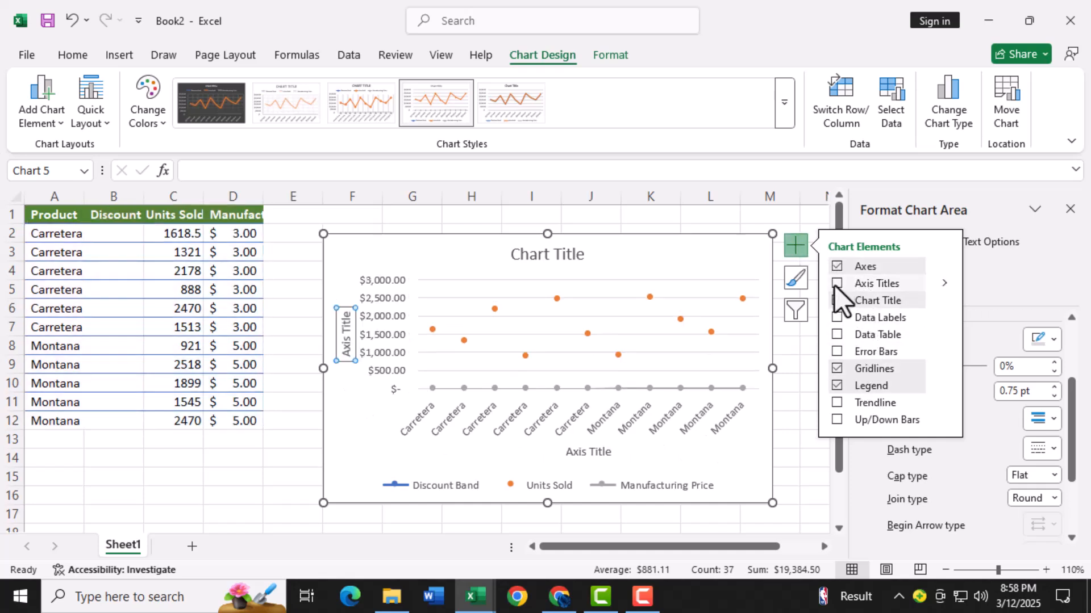
{"action": "left_click", "coordinate": [837, 317]}
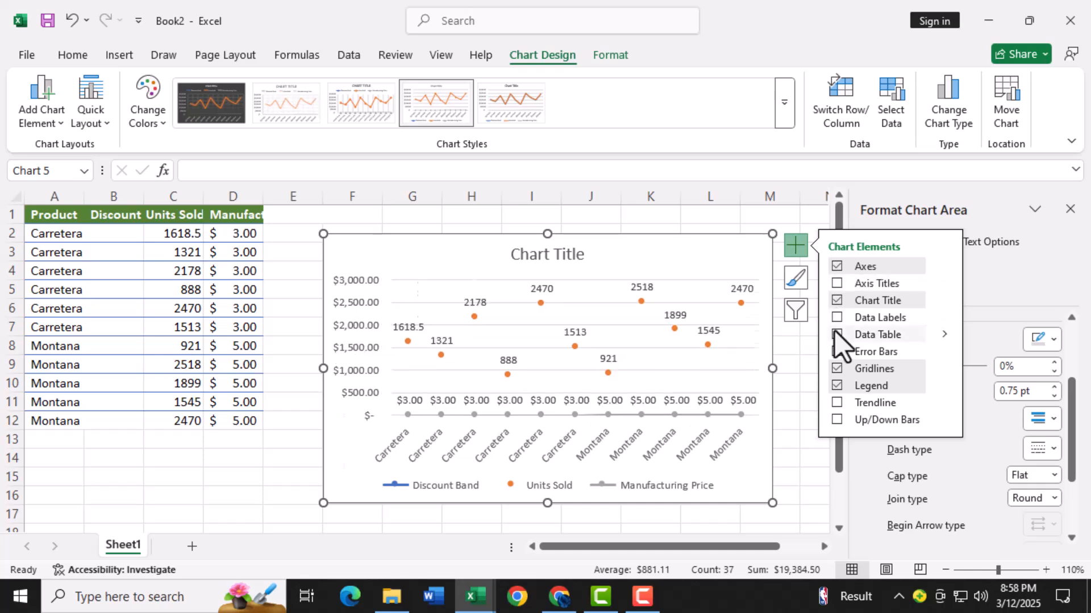
{"action": "left_click", "coordinate": [837, 334]}
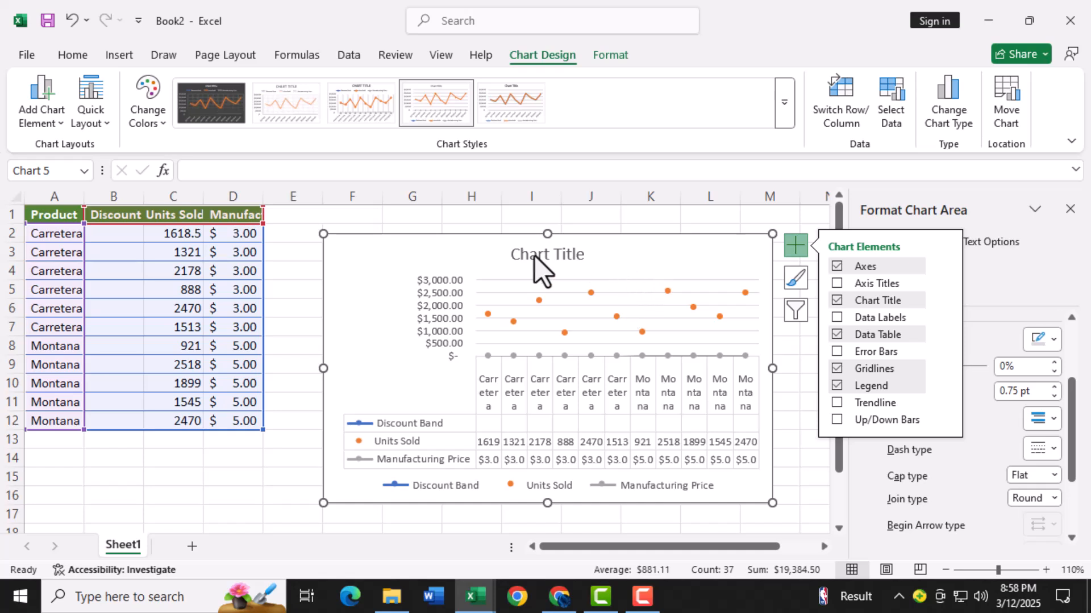
Enter 'Monthly Sales Data' as the chart title and select the leftover word Title.
{"action": "left_click", "coordinate": [547, 254]}
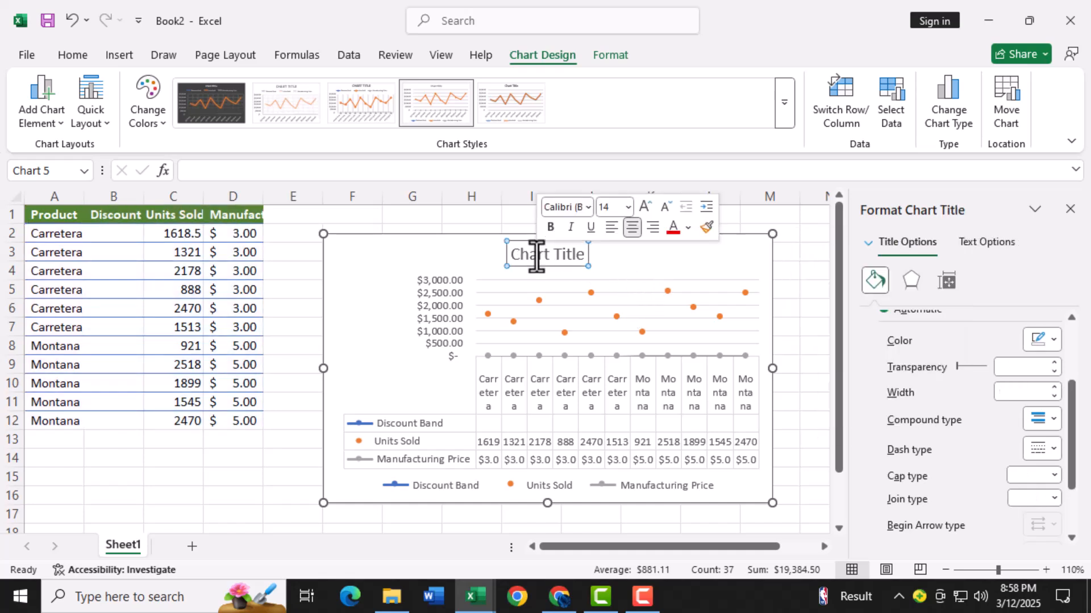
{"action": "type", "text": "Monthly Sales Data"}
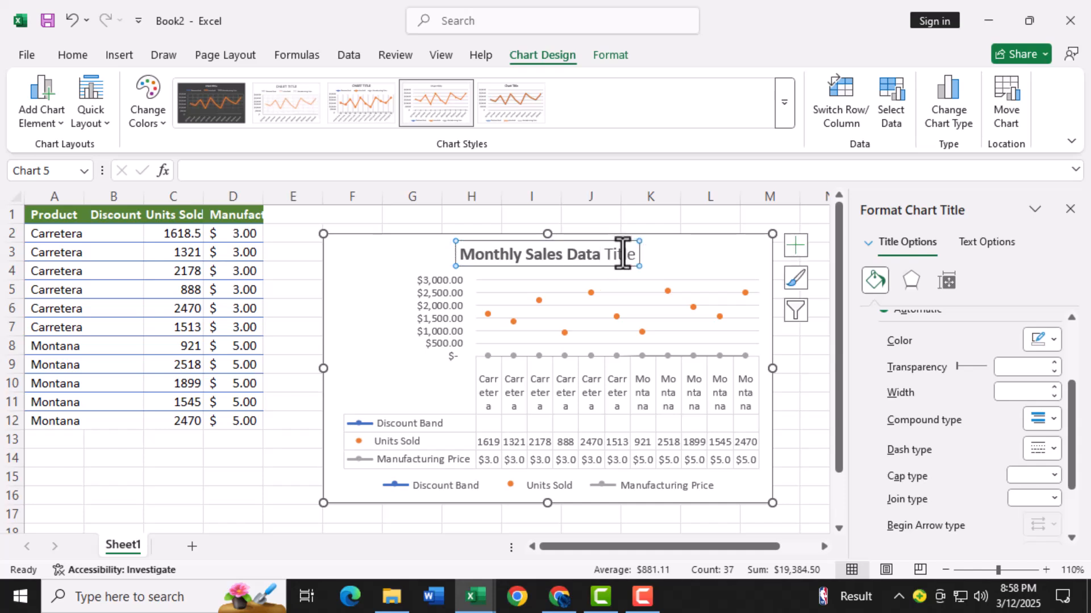
{"action": "double_click", "coordinate": [615, 255]}
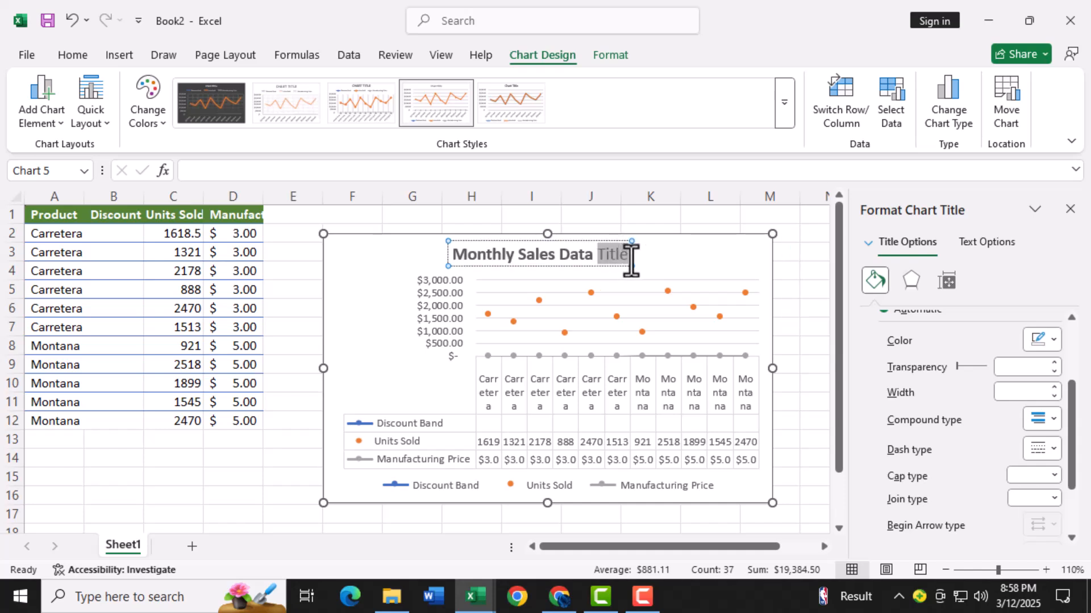
{"action": "mouse_move", "coordinate": [673, 267]}
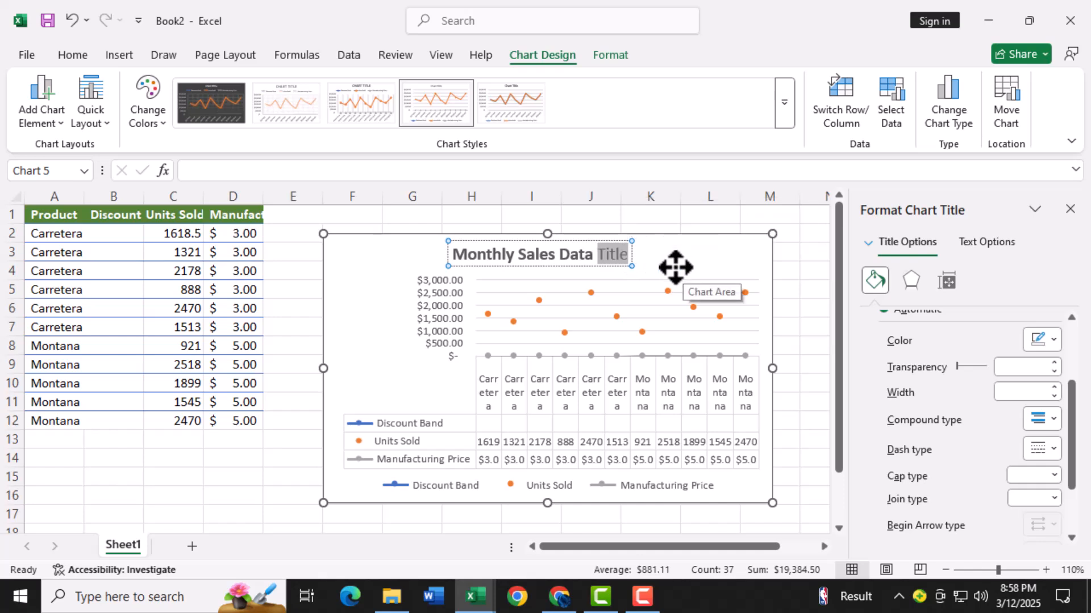